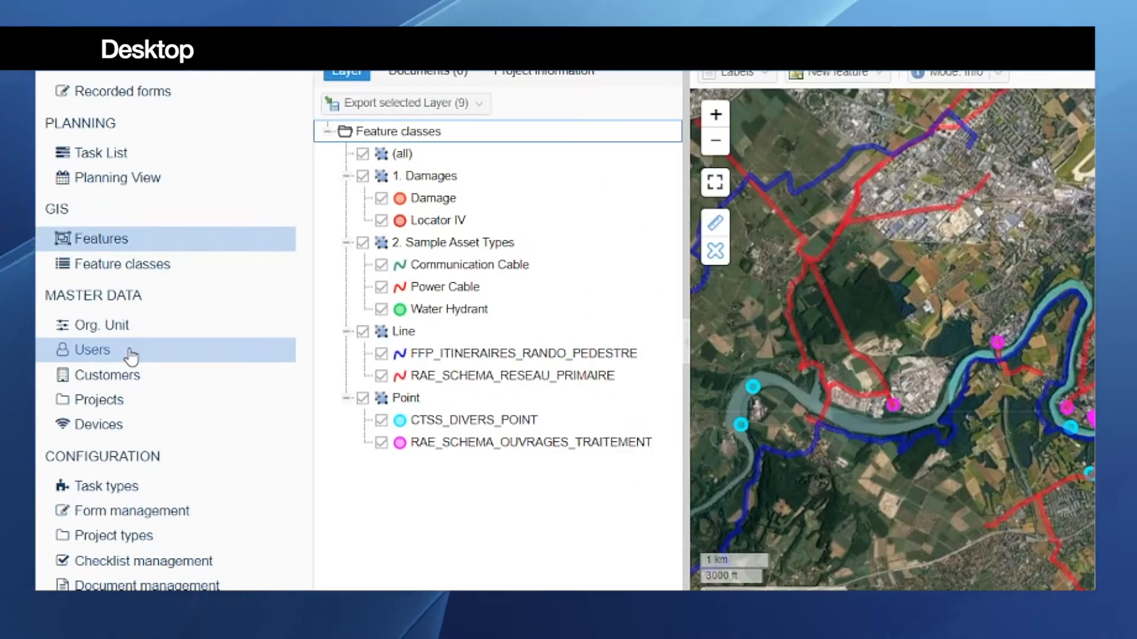
pyautogui.moveTo(125, 347)
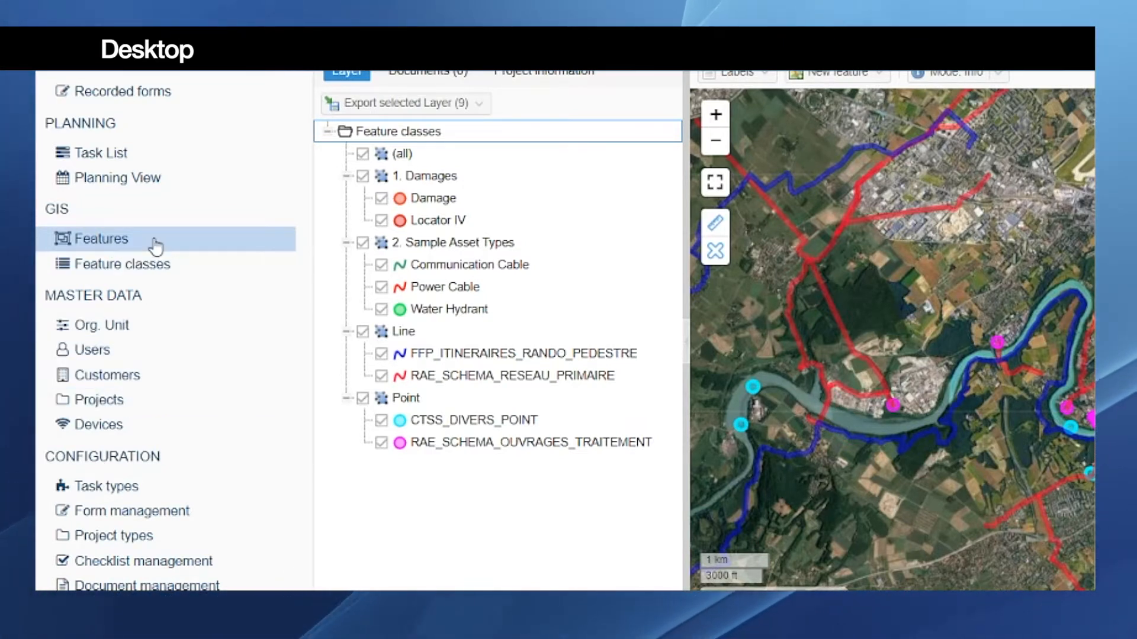
pyautogui.moveTo(150, 221)
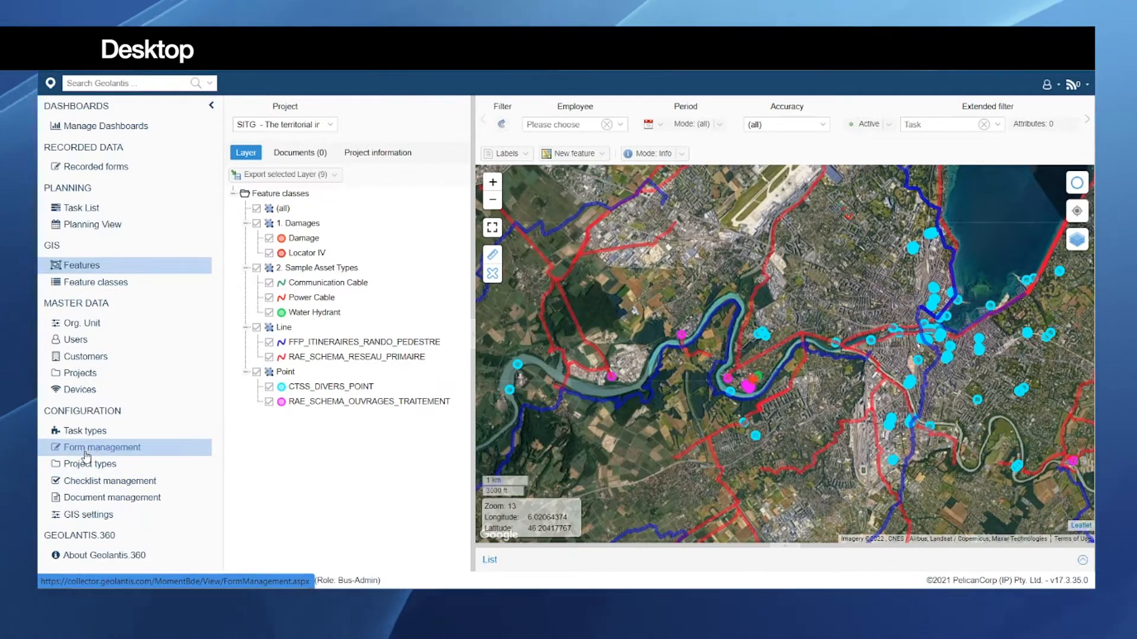
# Step: Open the Inspection Form from Form management to review its six values, including slider, photo and signature fields
pyautogui.click(101, 447)
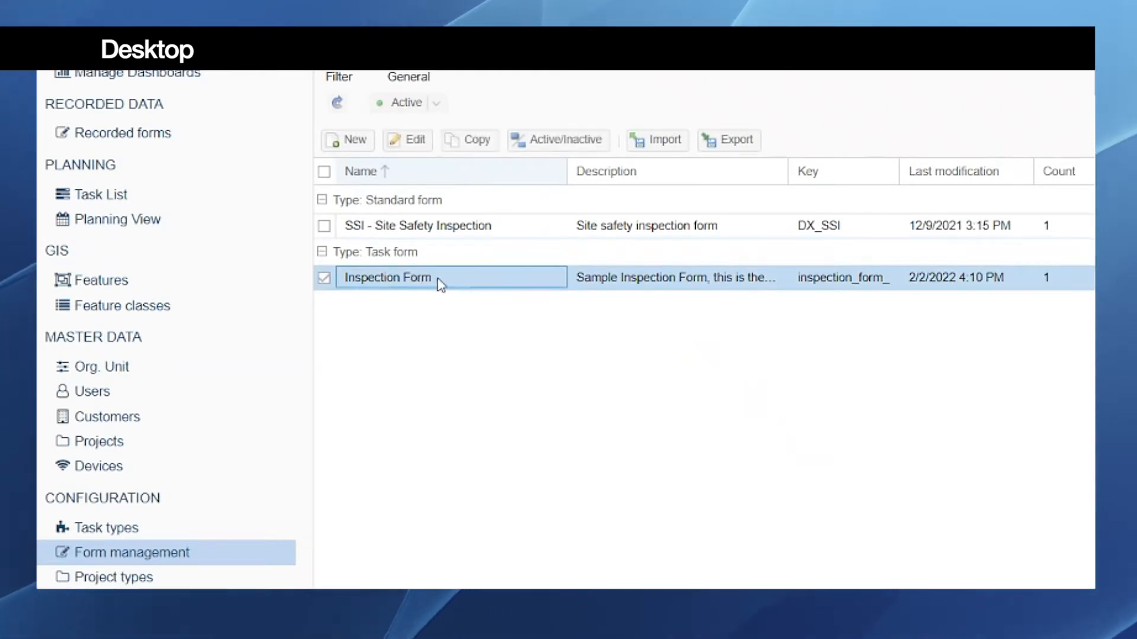
pyautogui.doubleClick(386, 278)
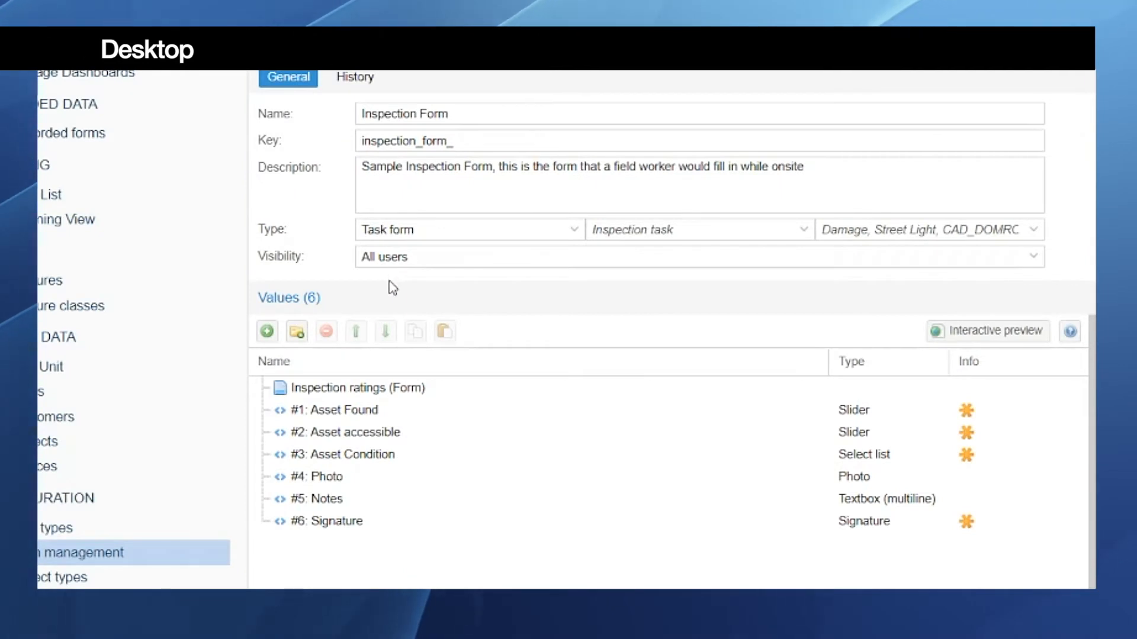
pyautogui.moveTo(381, 299)
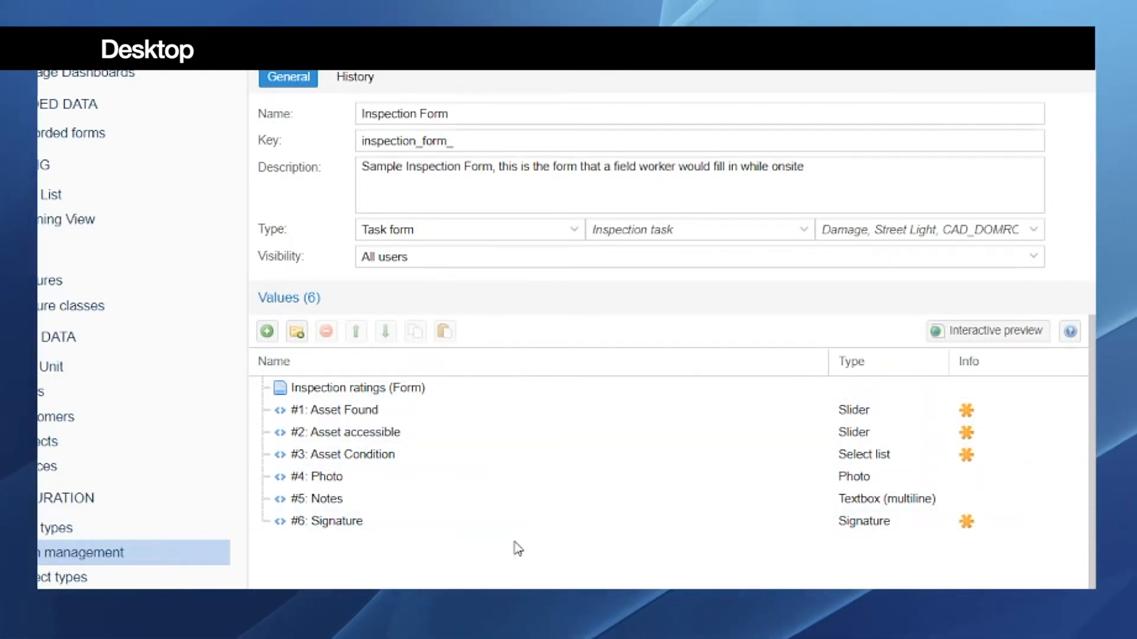
pyautogui.click(328, 521)
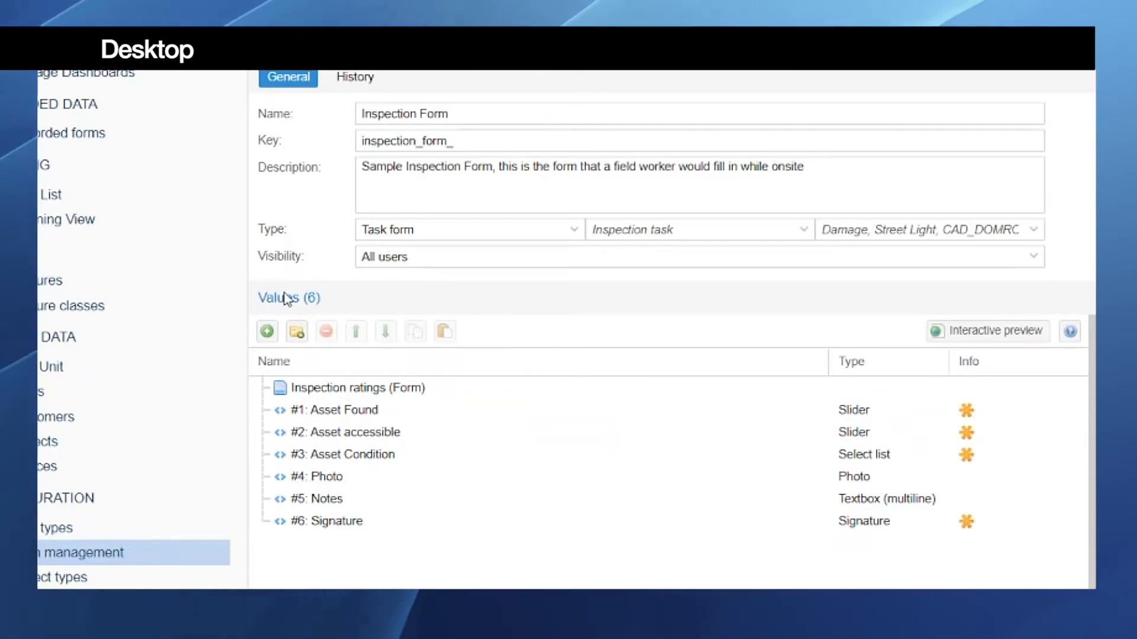
pyautogui.moveTo(285, 245)
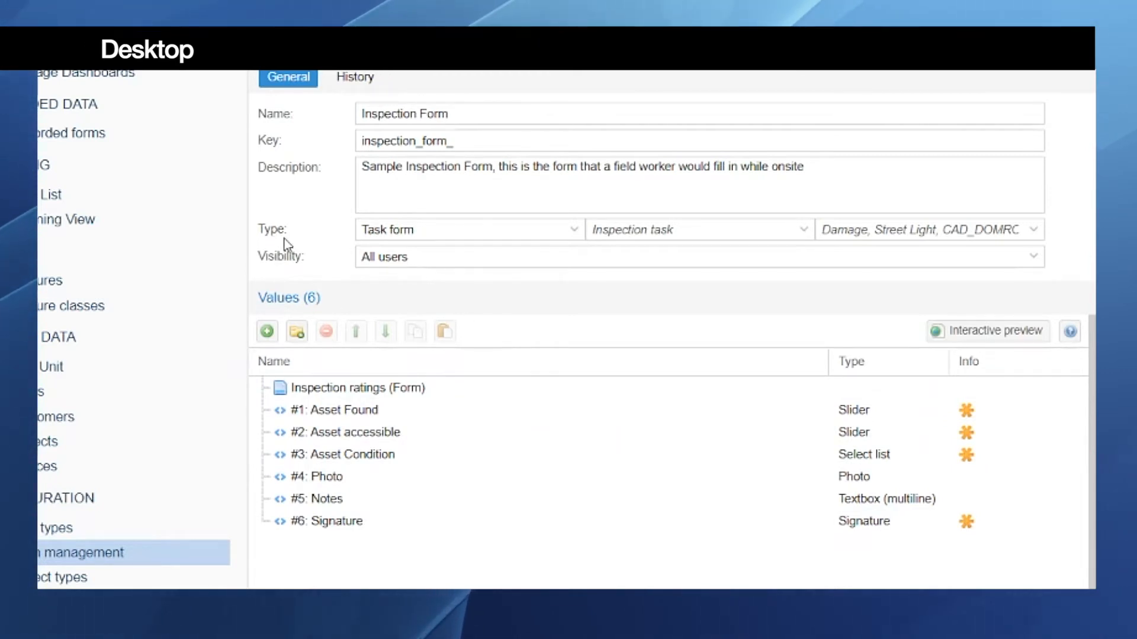
pyautogui.moveTo(574, 233)
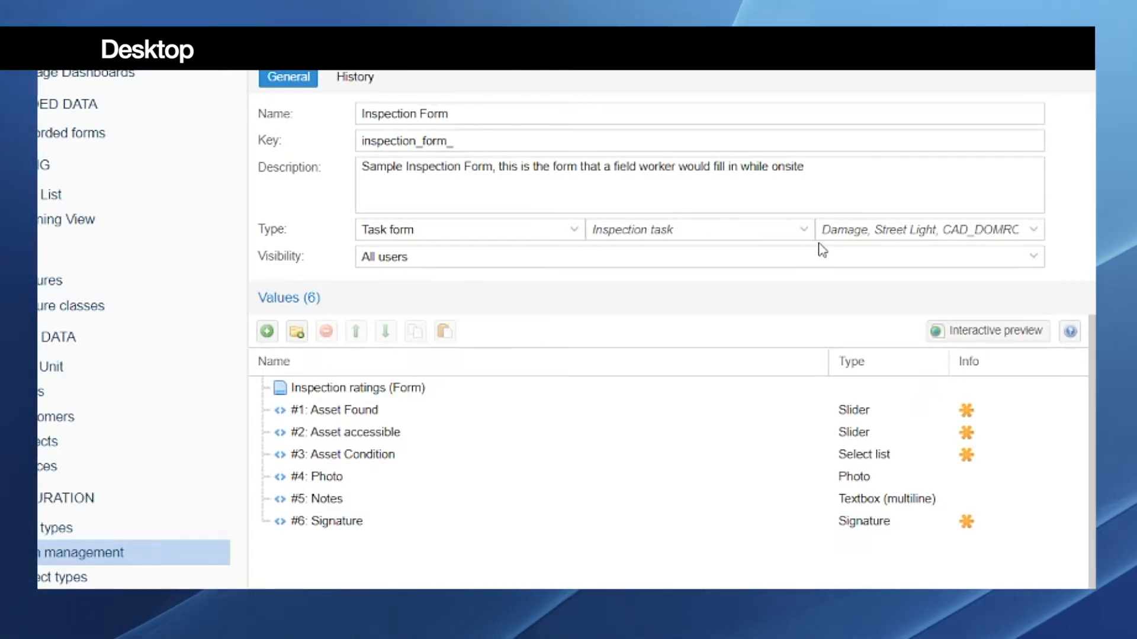
pyautogui.moveTo(1034, 230)
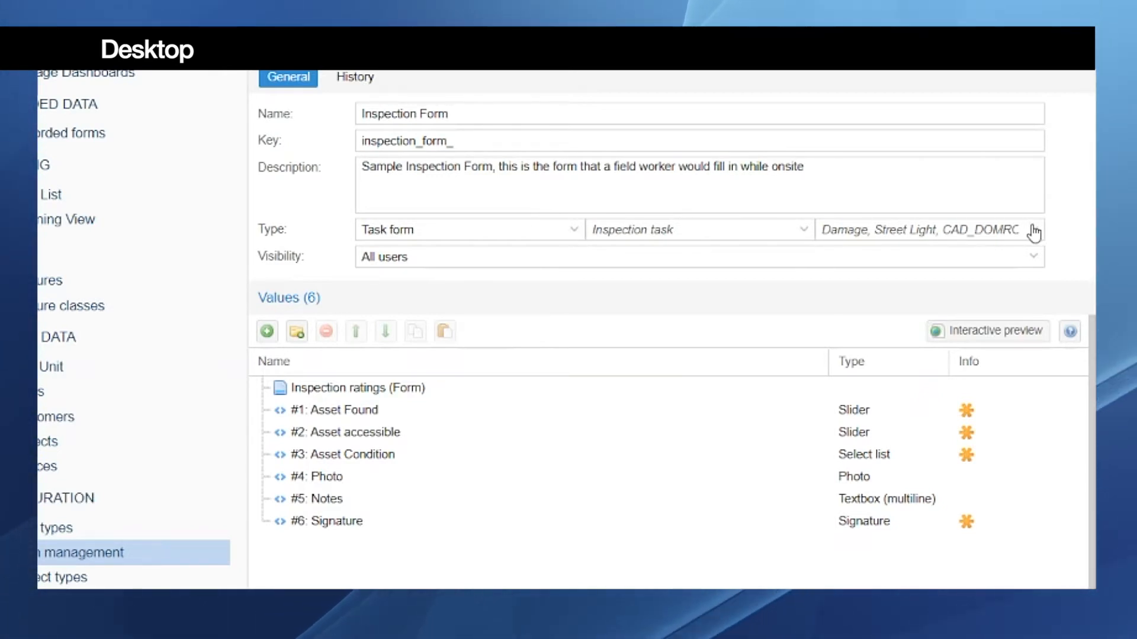
pyautogui.click(1032, 230)
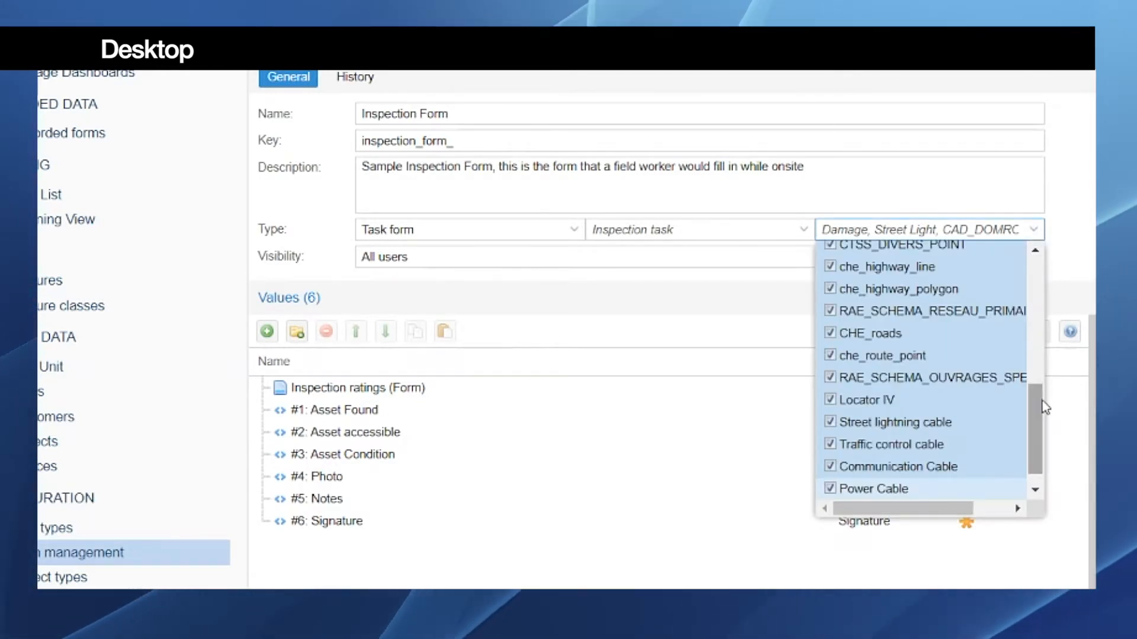
pyautogui.scroll(-3)
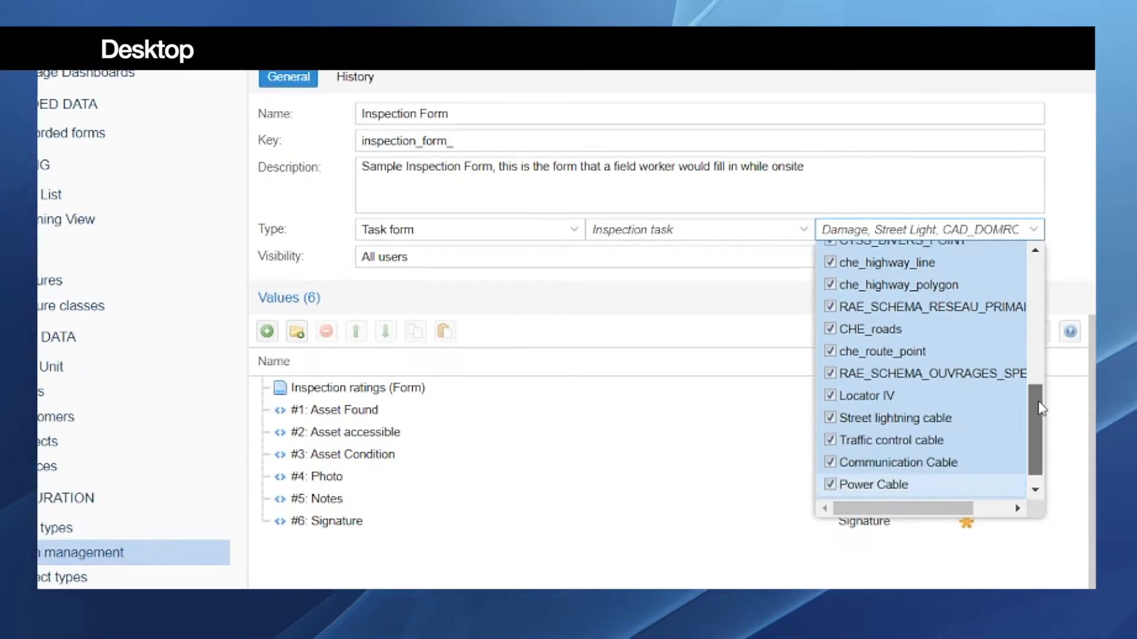
pyautogui.scroll(-3)
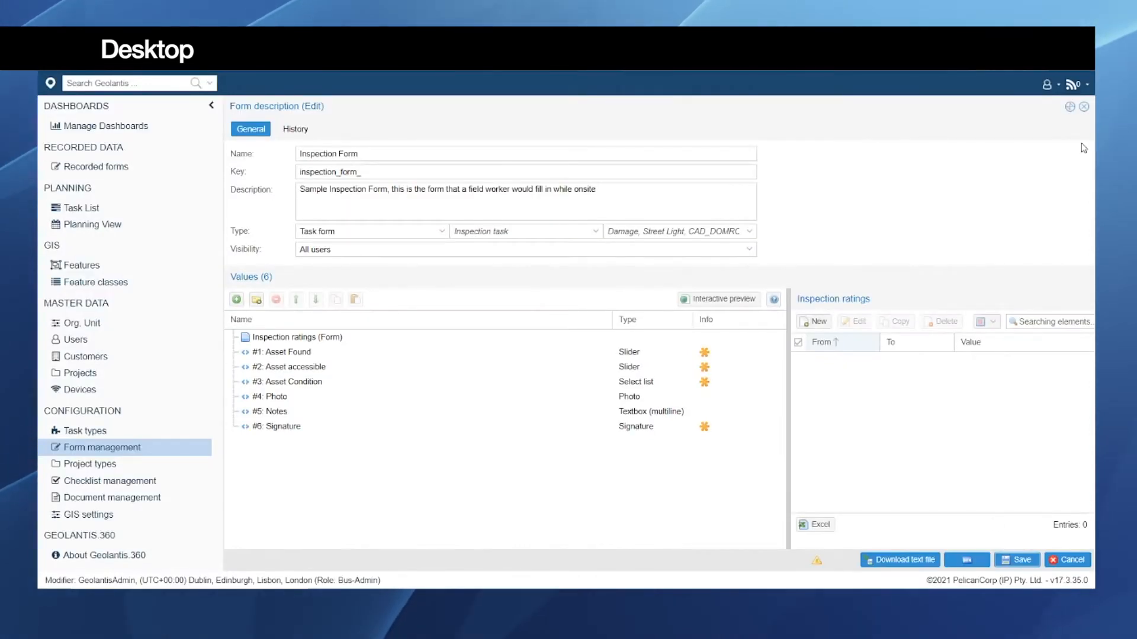
# Step: Close the form editor and load the SITG Geneva project on the Features map
pyautogui.click(1083, 107)
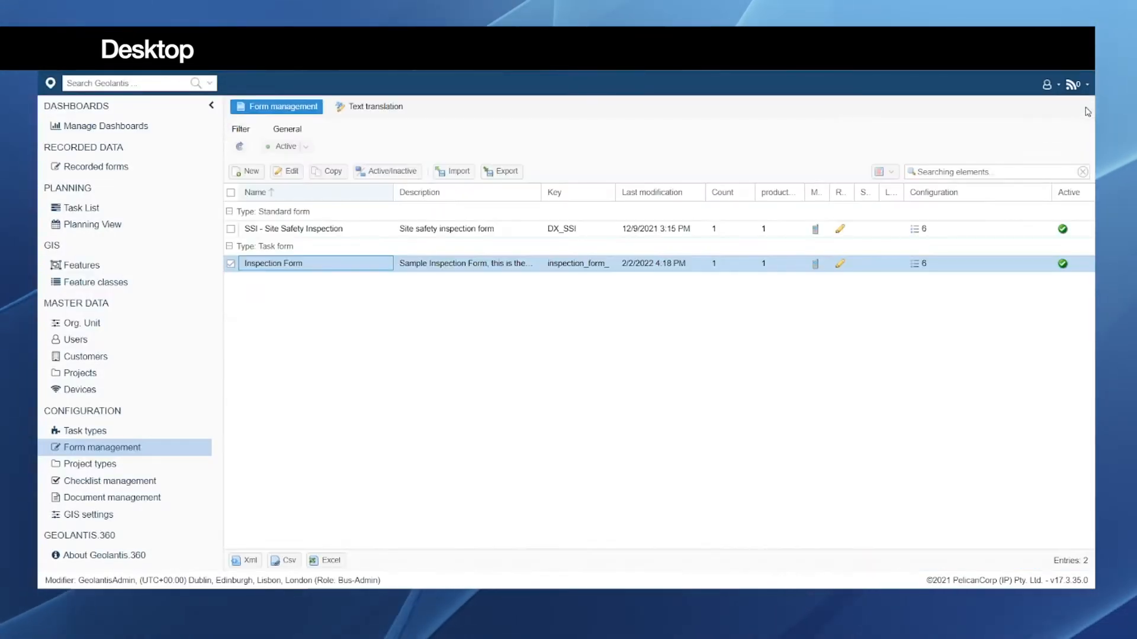
pyautogui.moveTo(485, 416)
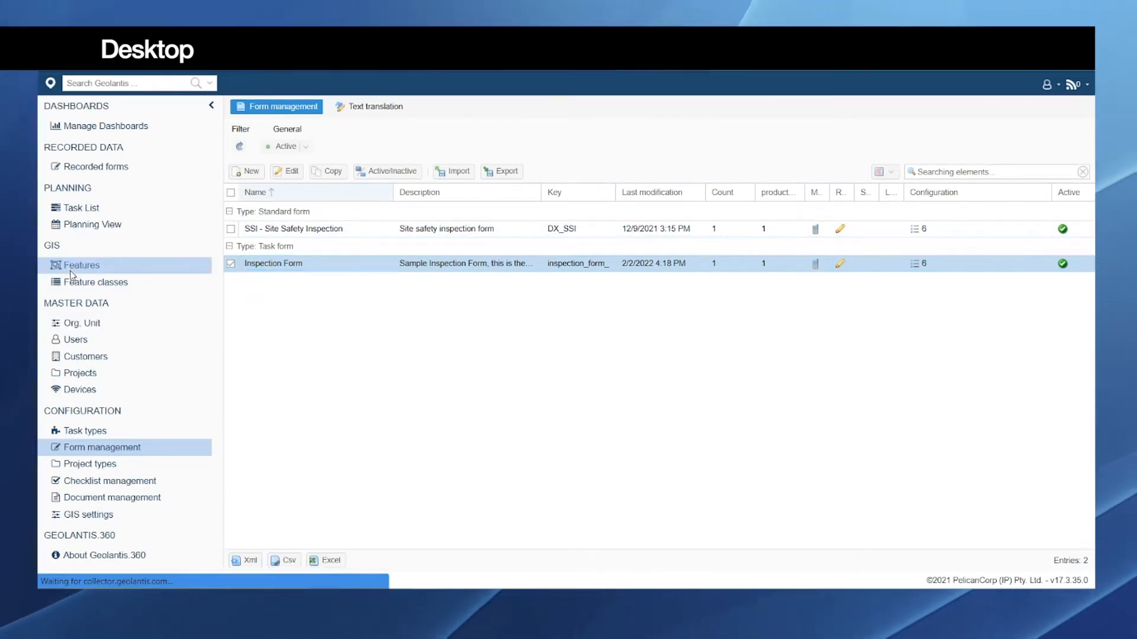
pyautogui.click(81, 265)
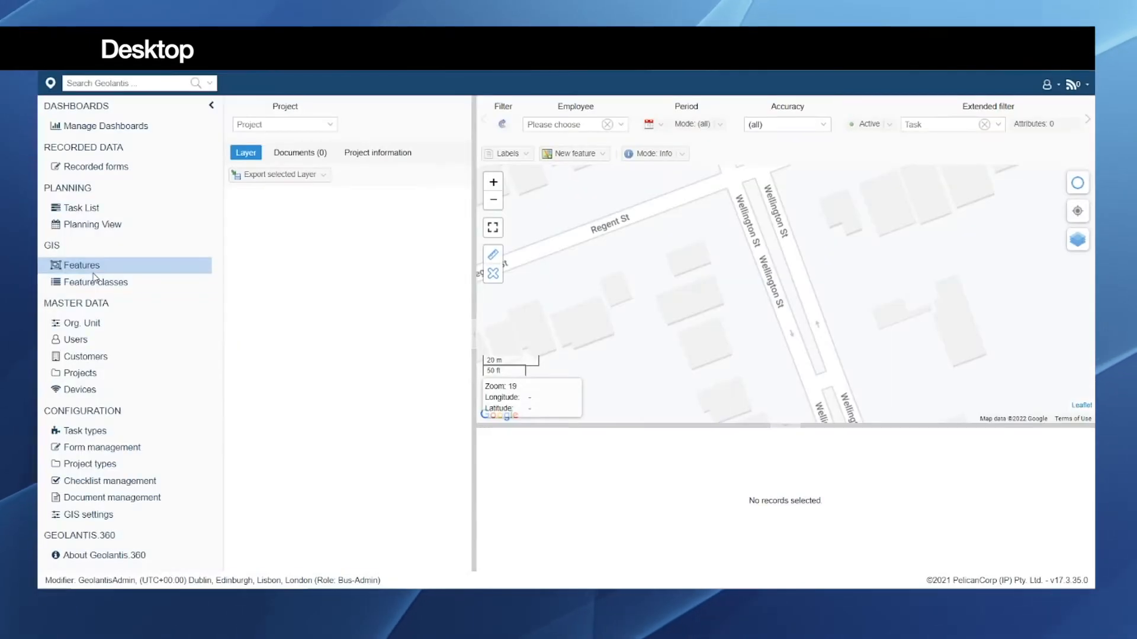
pyautogui.moveTo(106, 269)
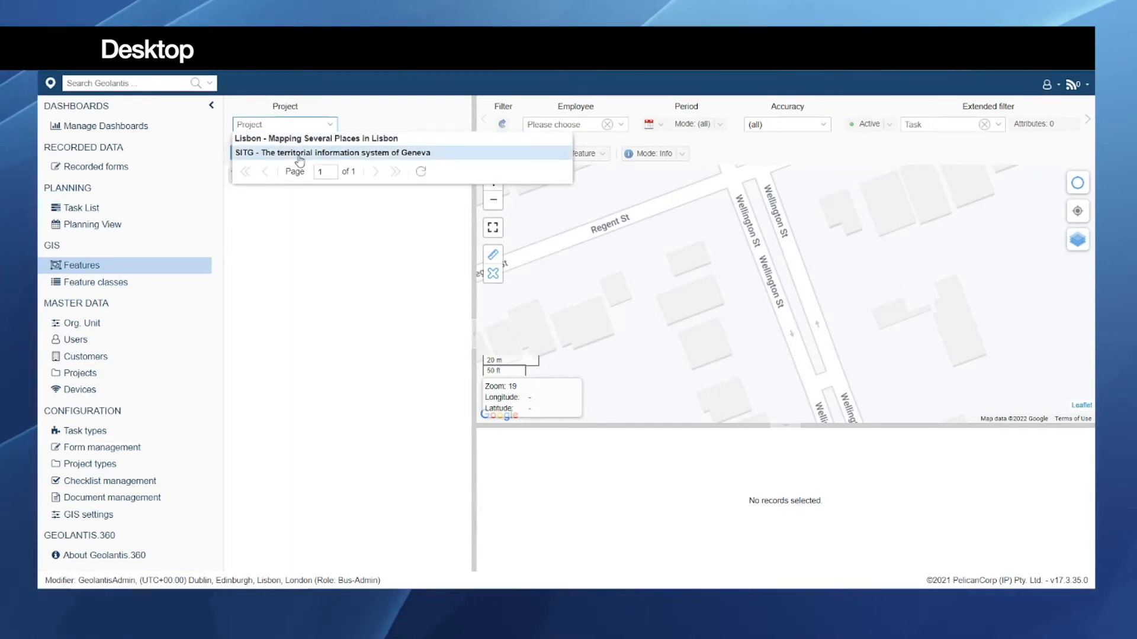
pyautogui.click(341, 153)
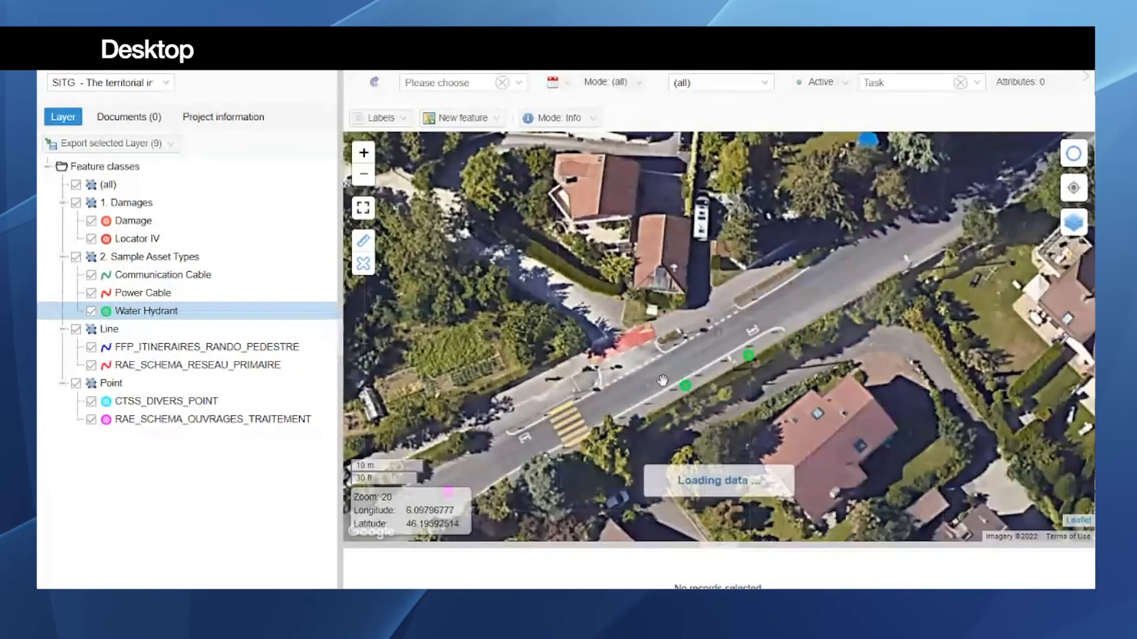
# Step: Area-select the street section's five features on the Geneva map and enlarge the results table
pyautogui.click(683, 387)
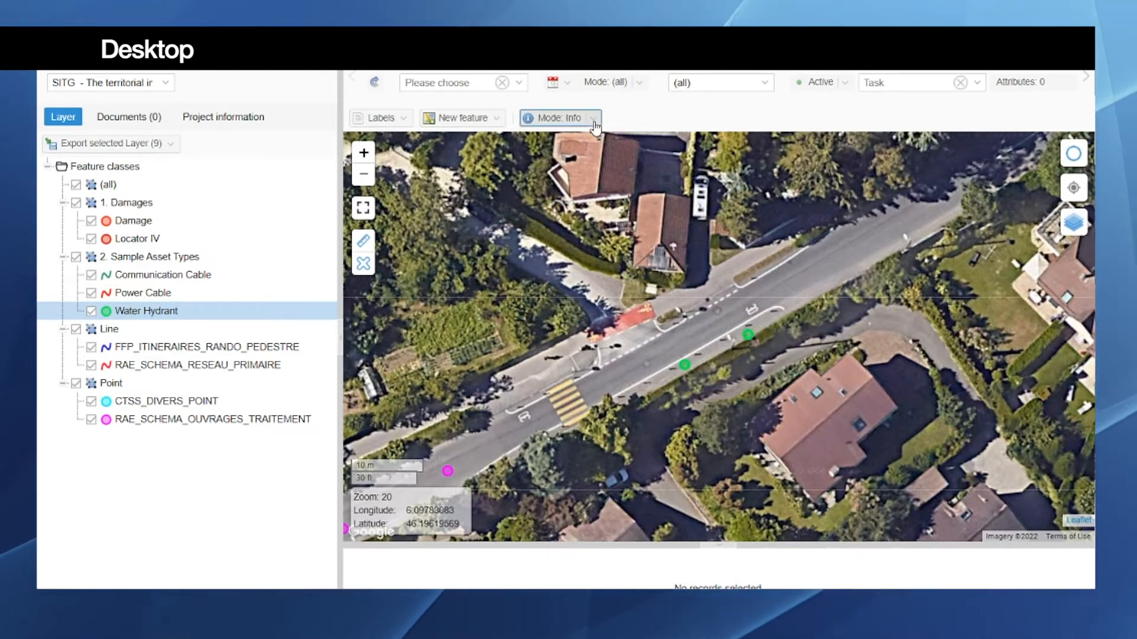
pyautogui.click(559, 118)
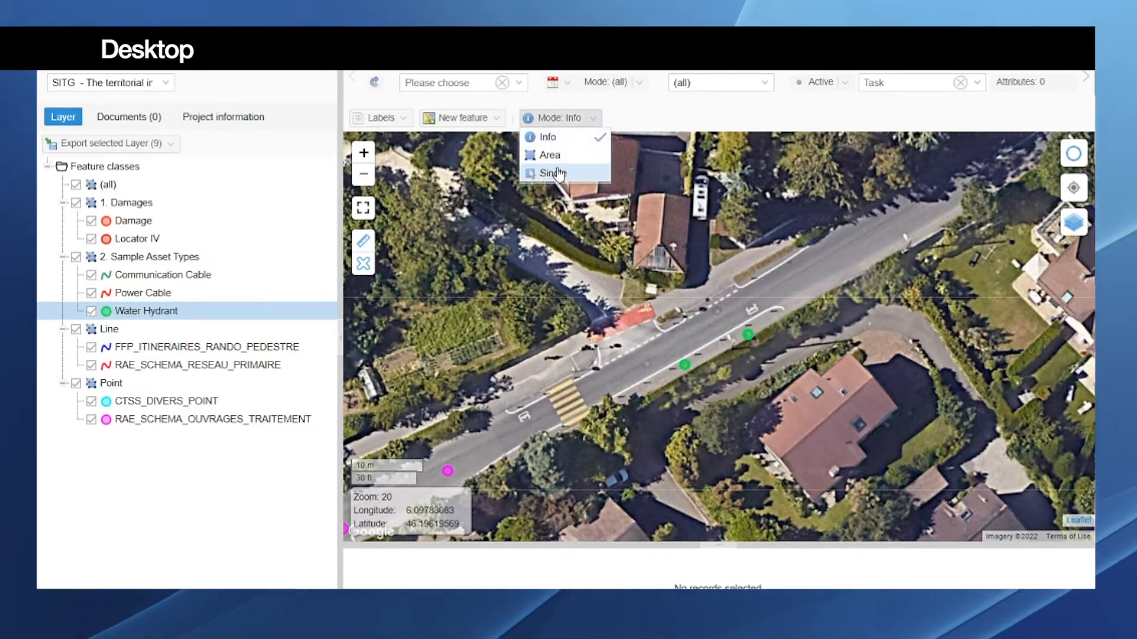
pyautogui.click(550, 155)
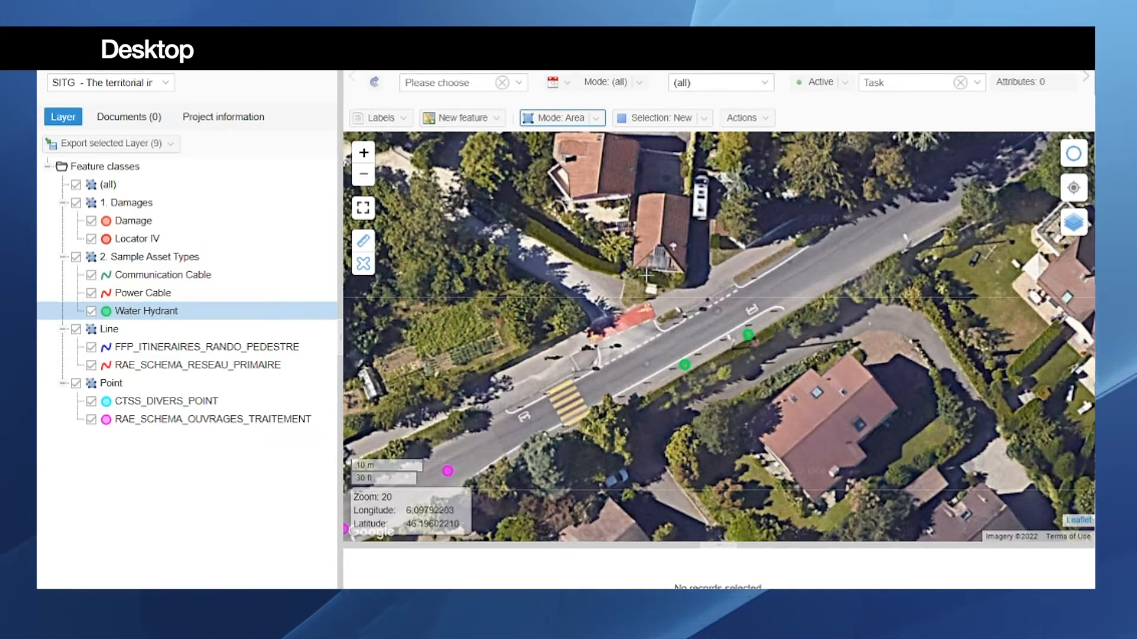
pyautogui.moveTo(590, 290); pyautogui.dragTo(790, 399)
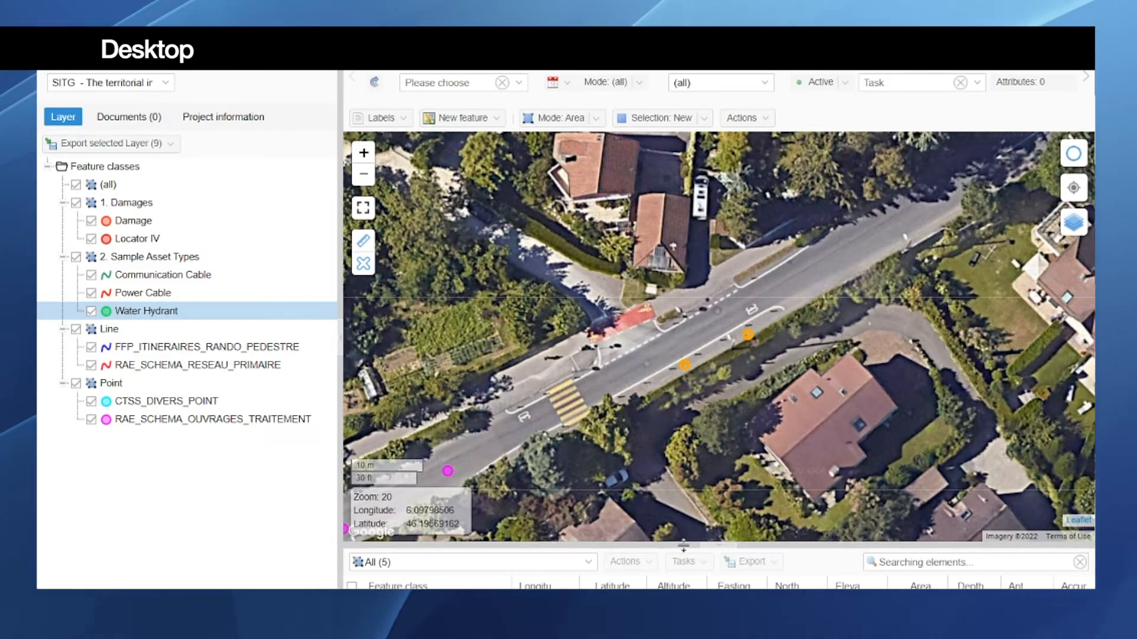
pyautogui.moveTo(684, 546); pyautogui.dragTo(684, 424)
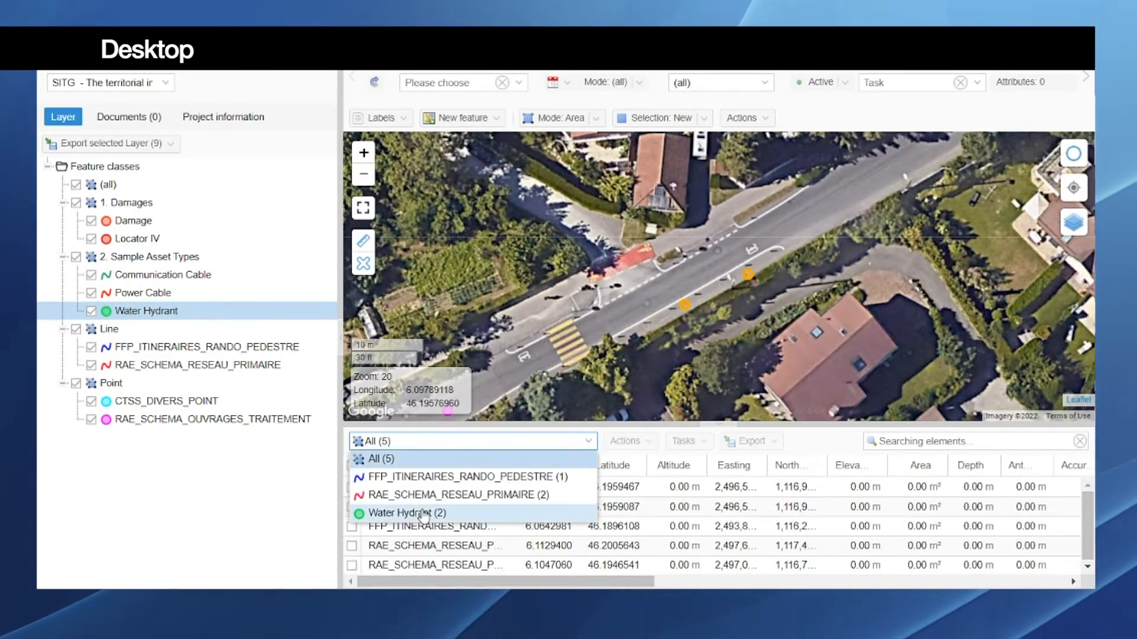
# Step: Filter results to Water Hydrant (2), check both hydrant rows, and show task options
pyautogui.click(405, 513)
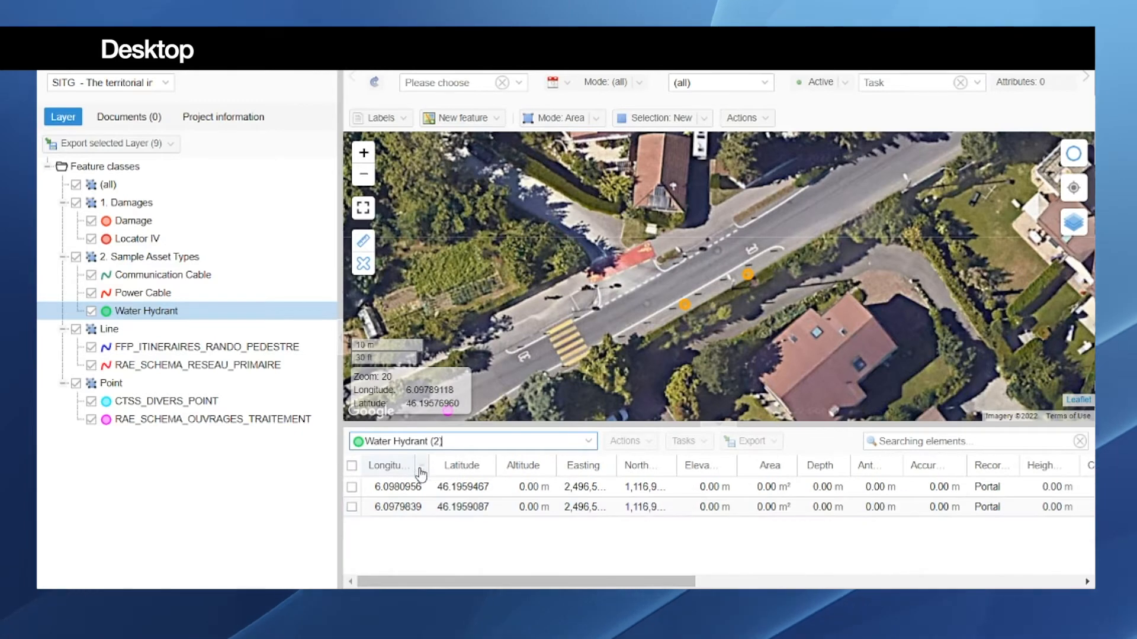
pyautogui.moveTo(435, 465)
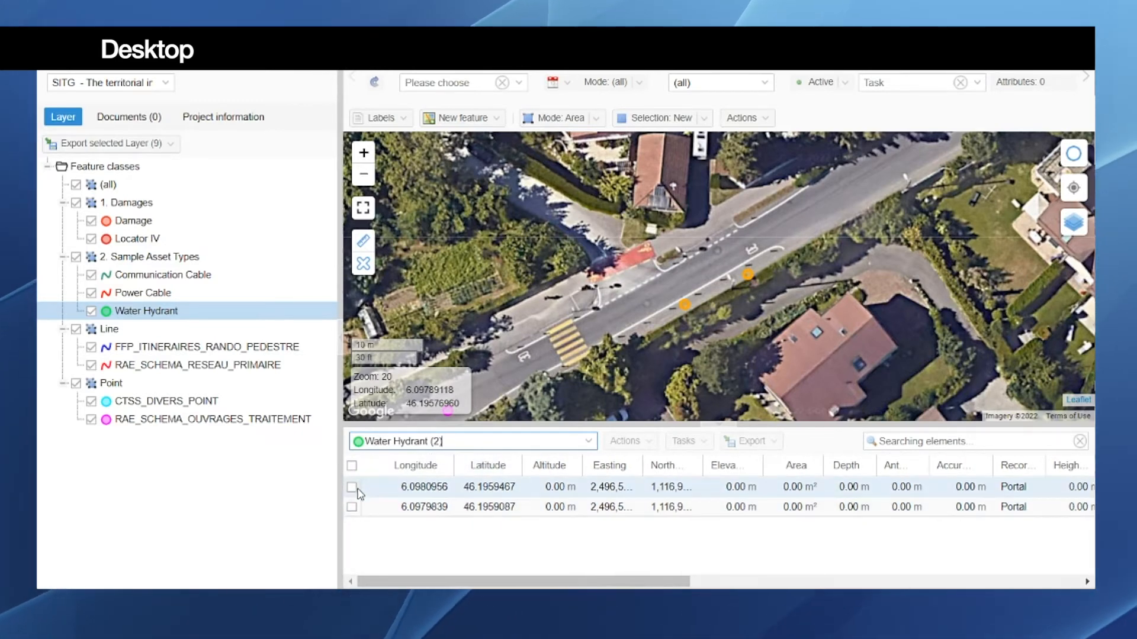
pyautogui.click(351, 487)
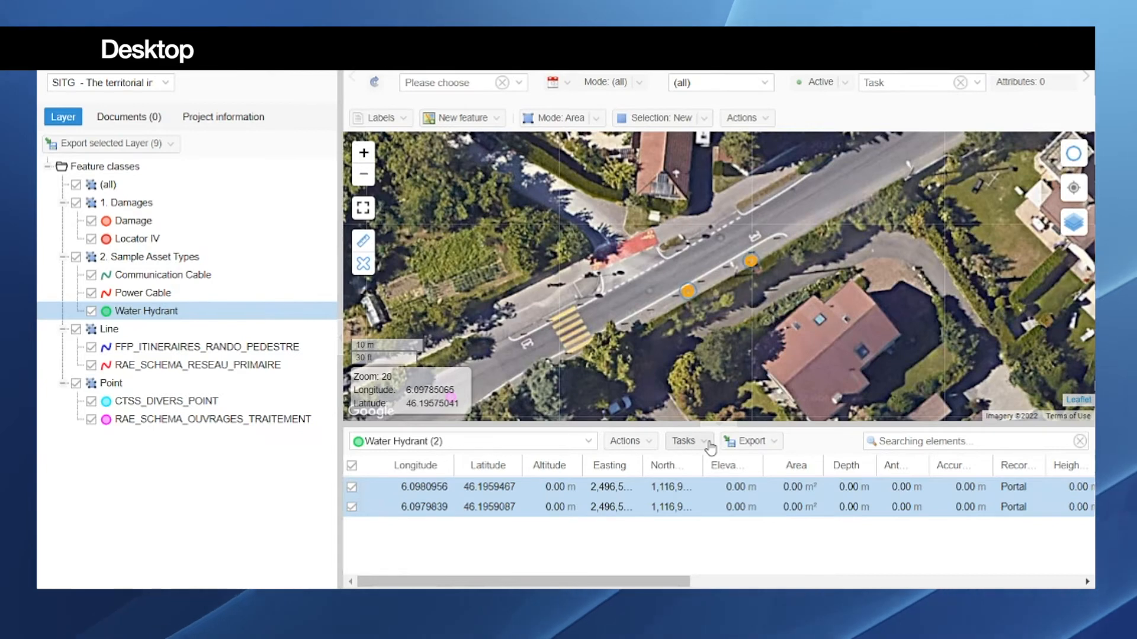
pyautogui.click(686, 441)
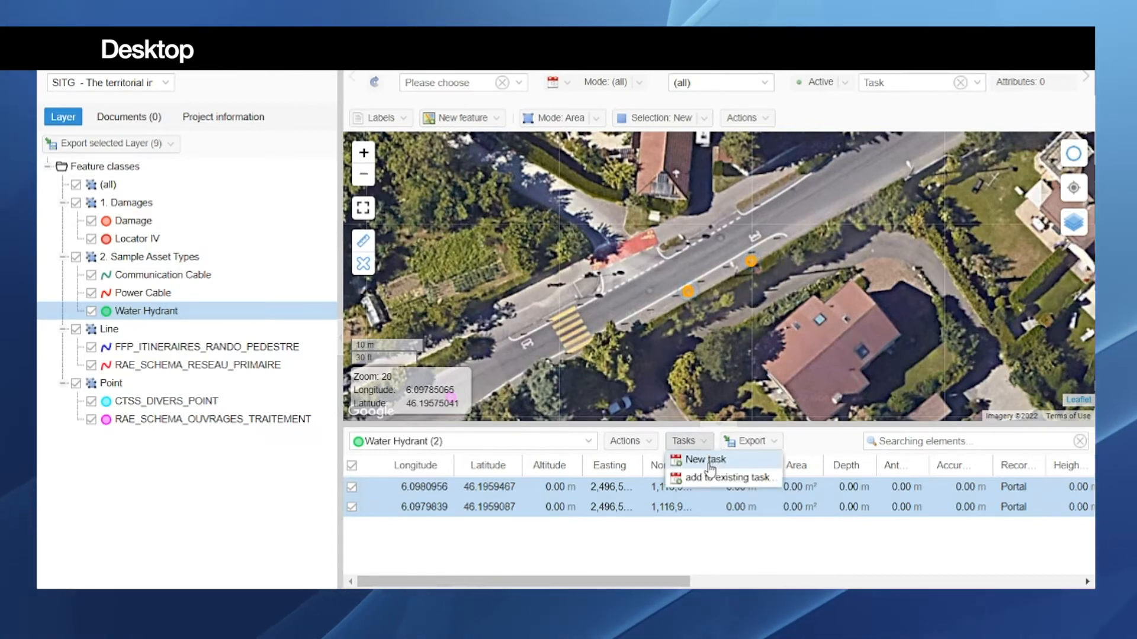
# Step: Create task GEO-000-004 ending 2/4/2022, assigned to mobile user ID-2 and marked dispatched
pyautogui.click(704, 460)
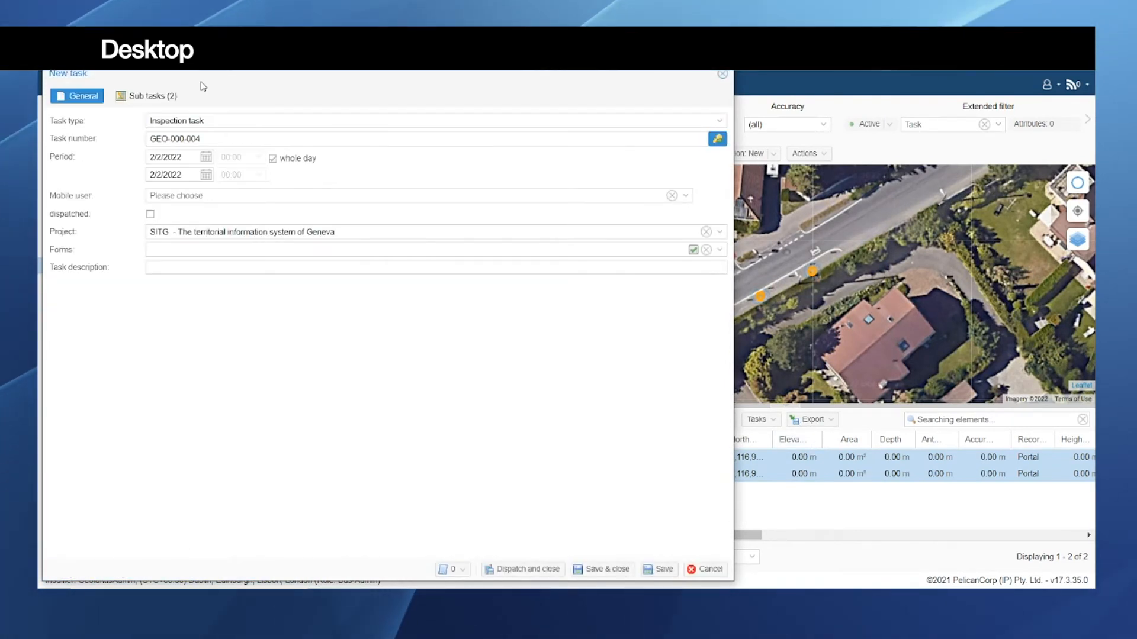
pyautogui.moveTo(101, 145)
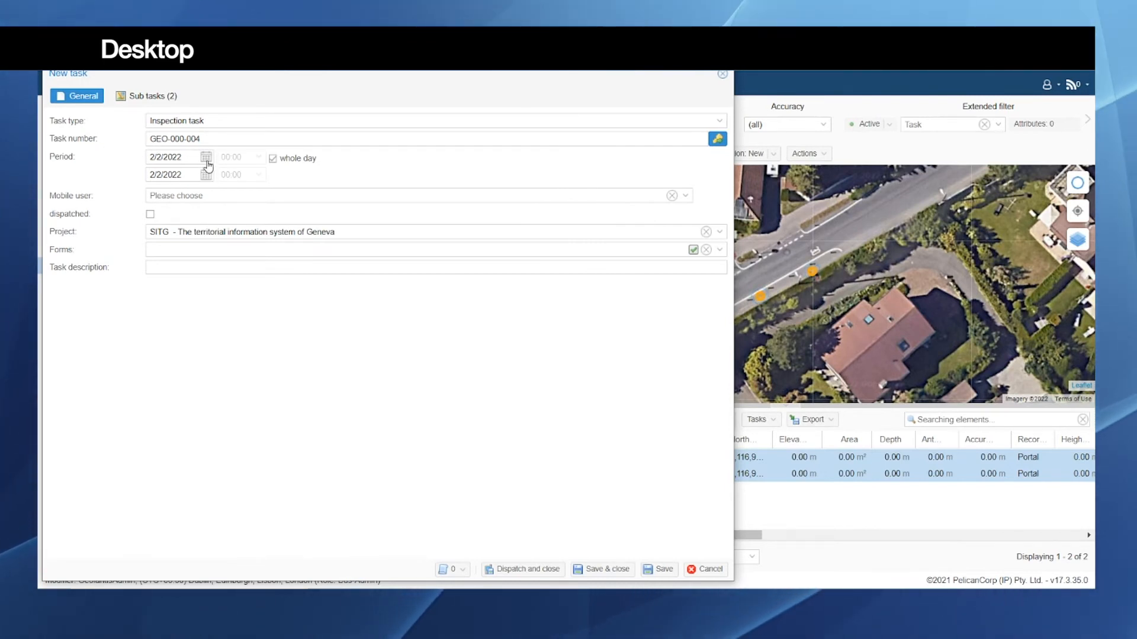
pyautogui.click(206, 157)
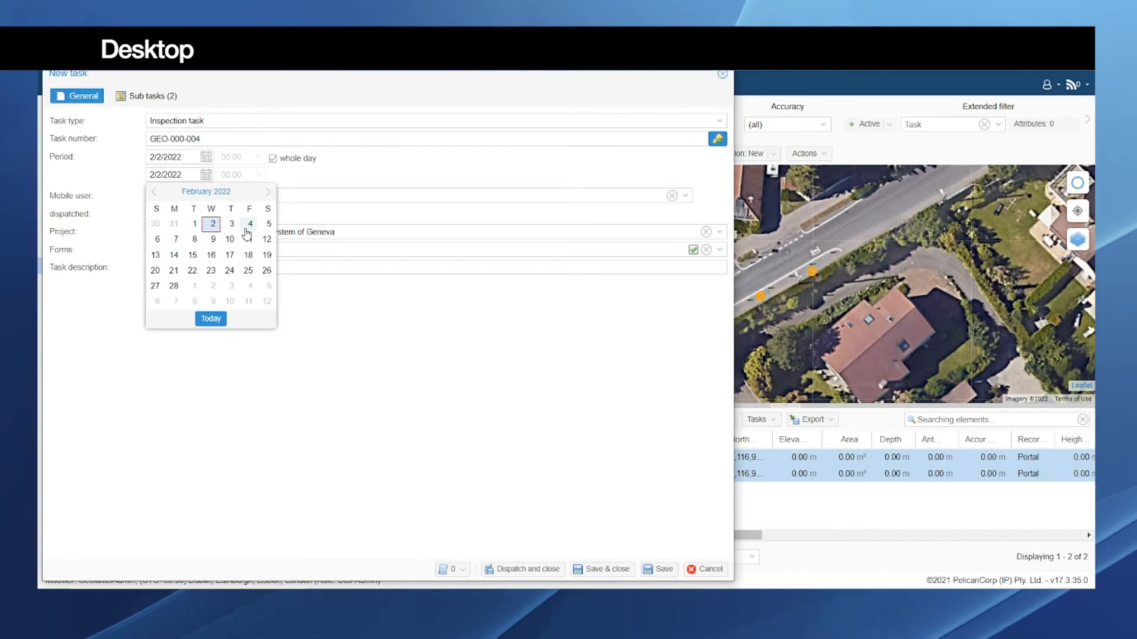
pyautogui.click(249, 223)
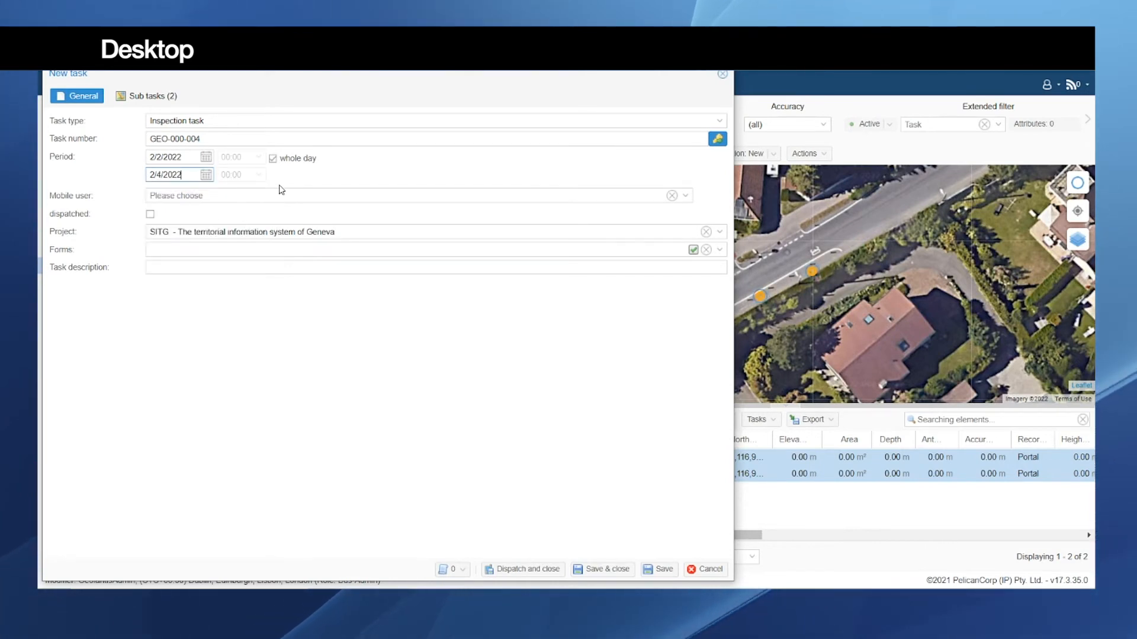
pyautogui.moveTo(485, 179)
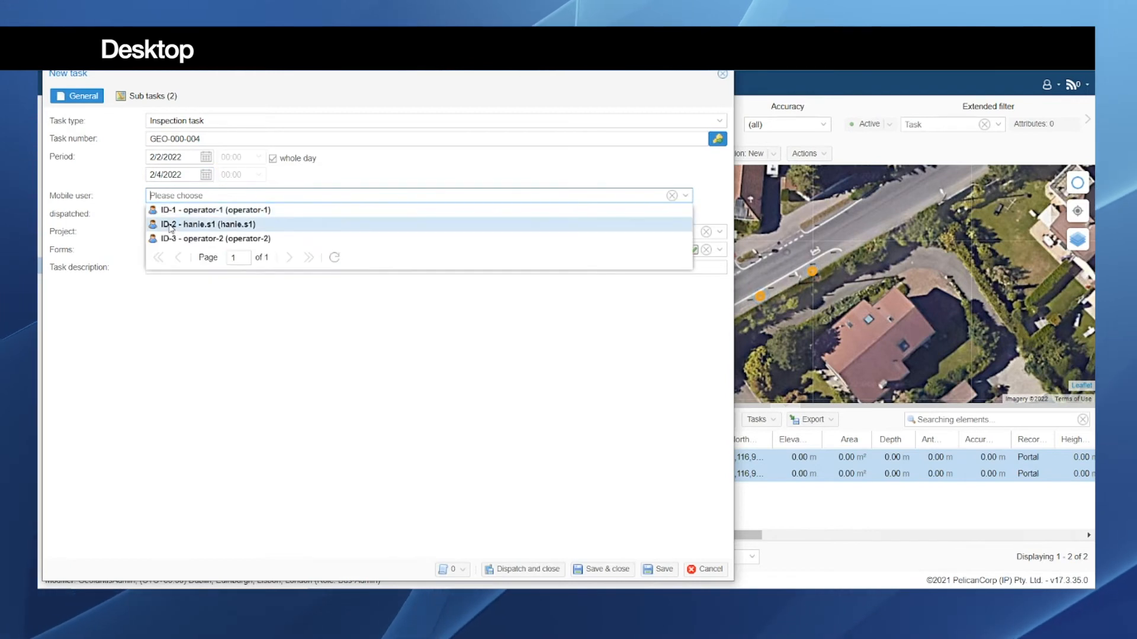
pyautogui.click(208, 224)
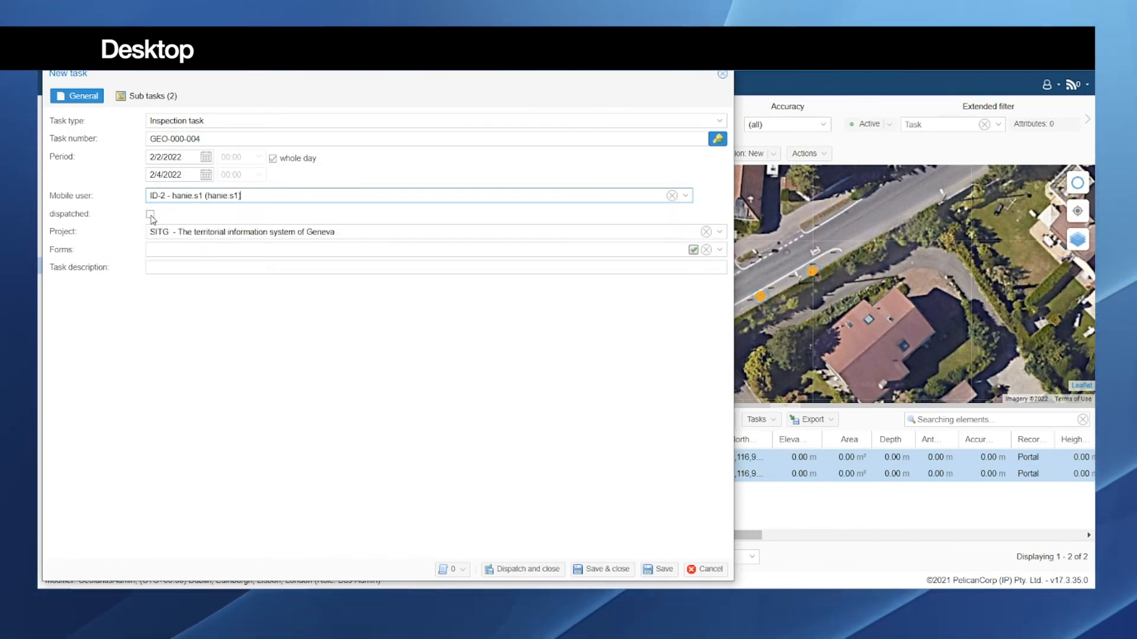
pyautogui.click(150, 215)
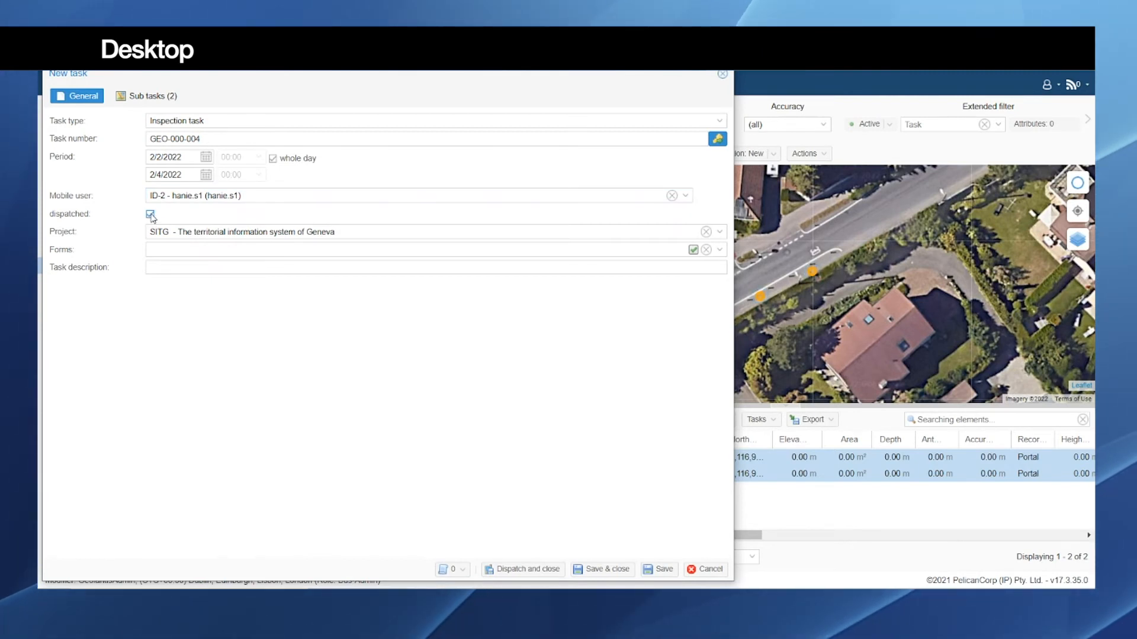
pyautogui.click(150, 214)
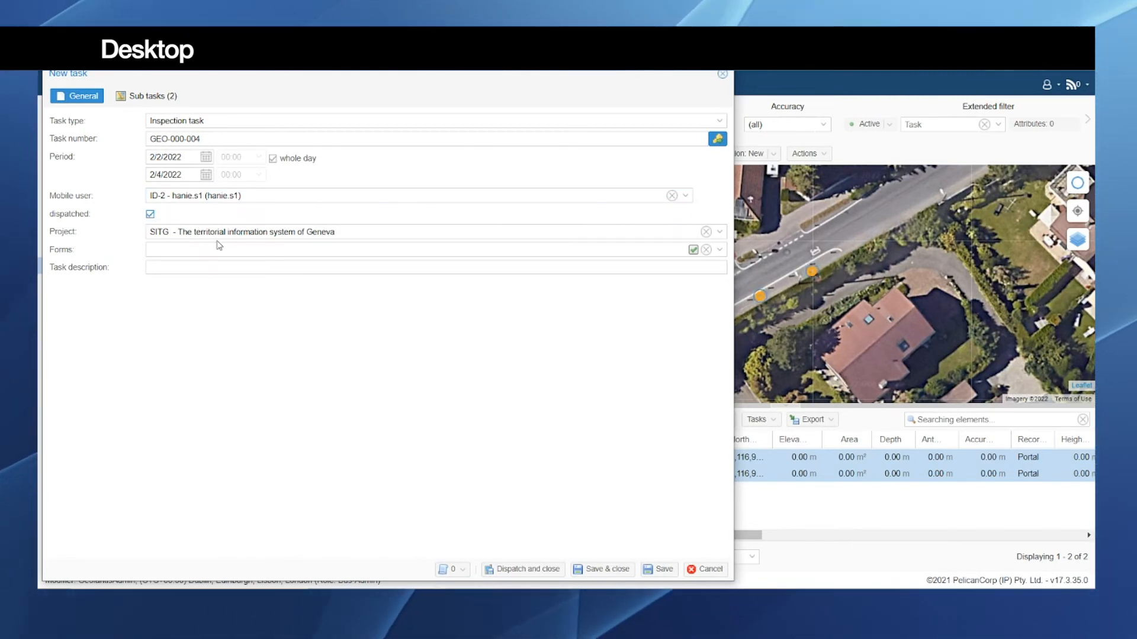
pyautogui.moveTo(530, 540)
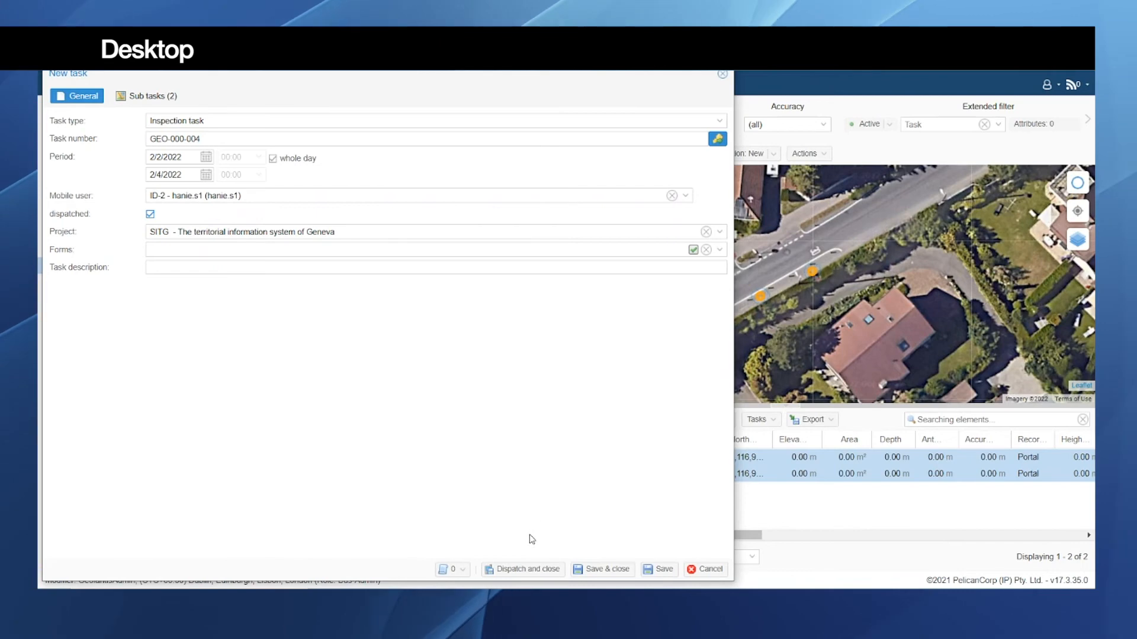
pyautogui.moveTo(525, 570)
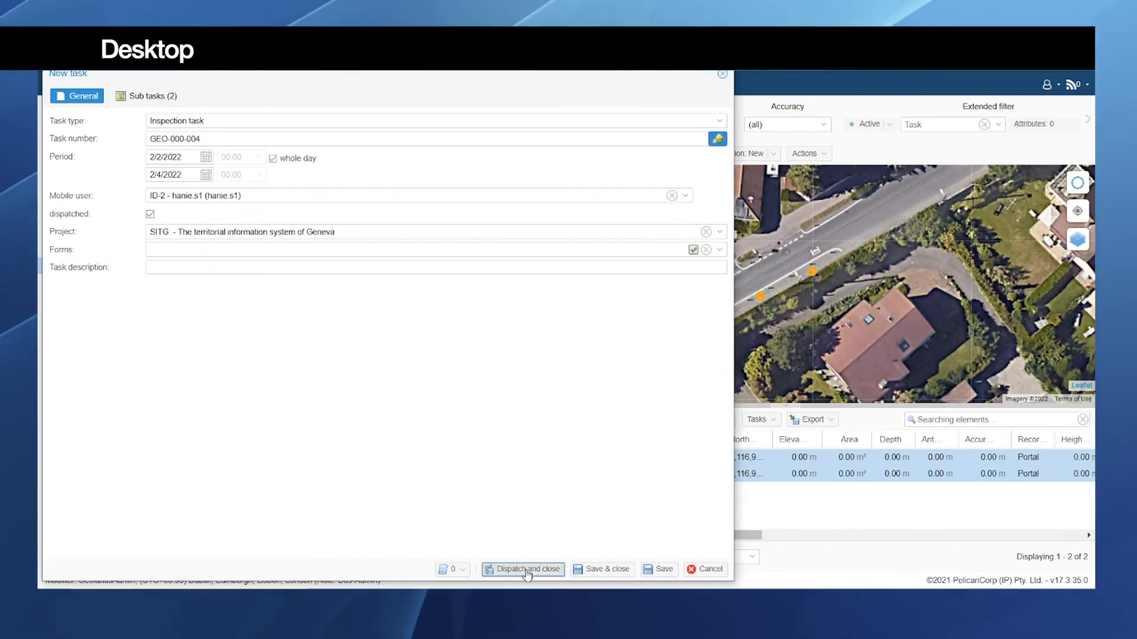
# Step: Dispatch task GEO-000-004 and close the New task dialog
pyautogui.click(523, 569)
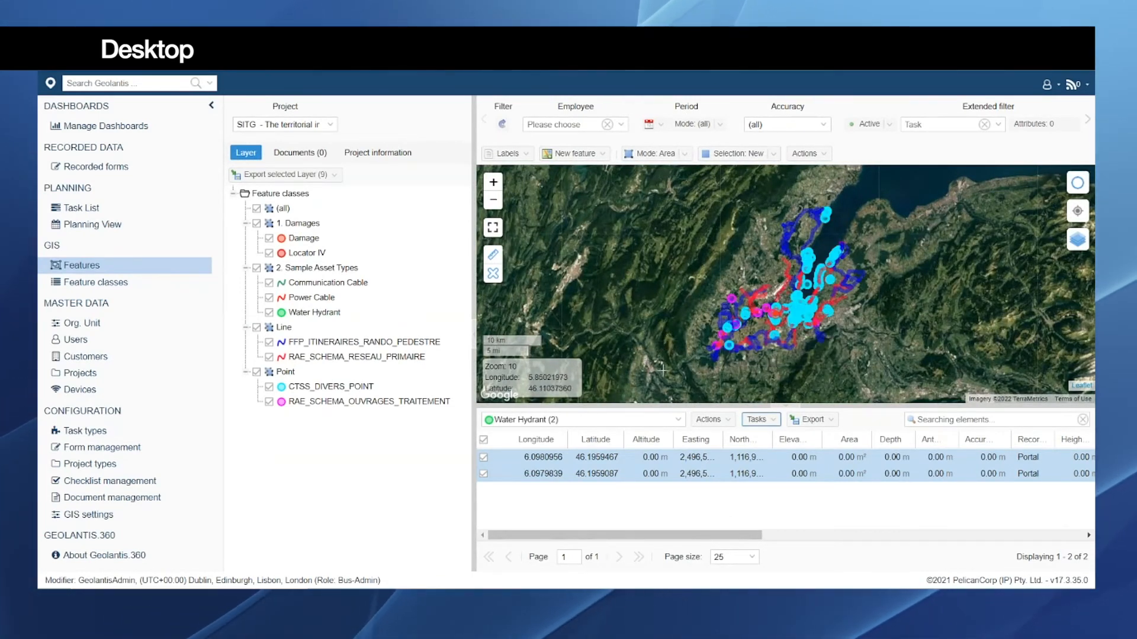
pyautogui.moveTo(692, 384)
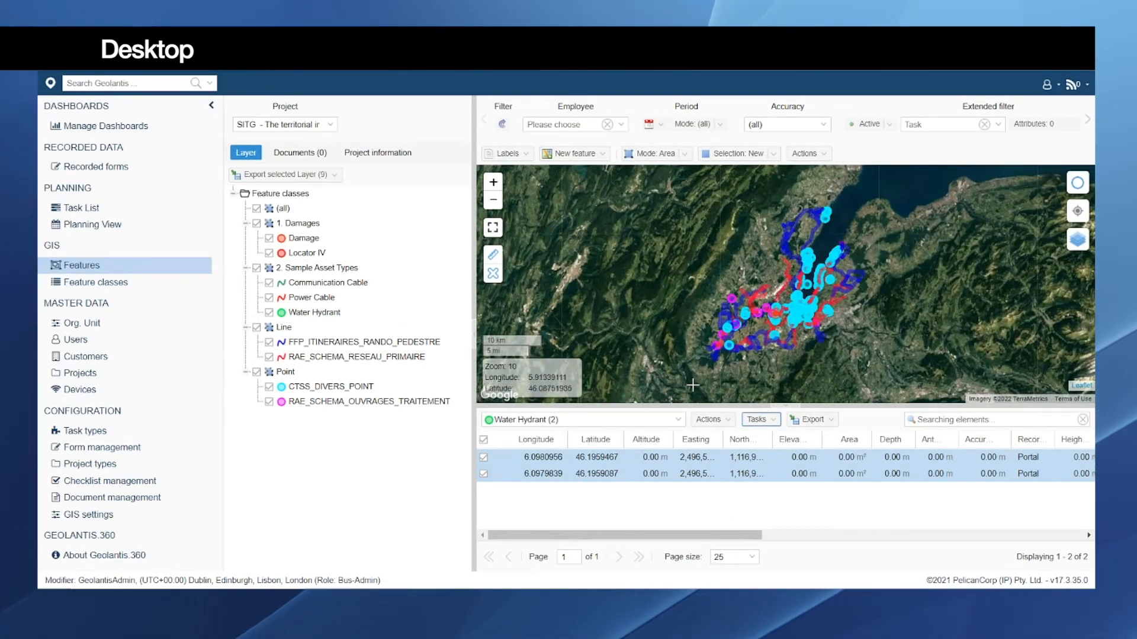
pyautogui.moveTo(730, 379)
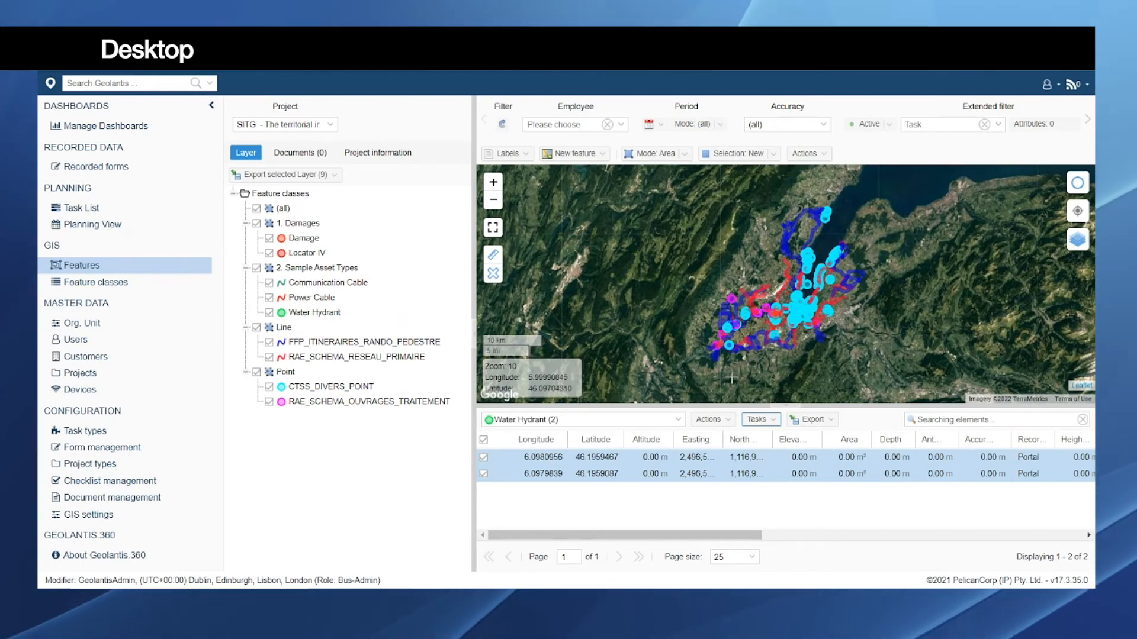